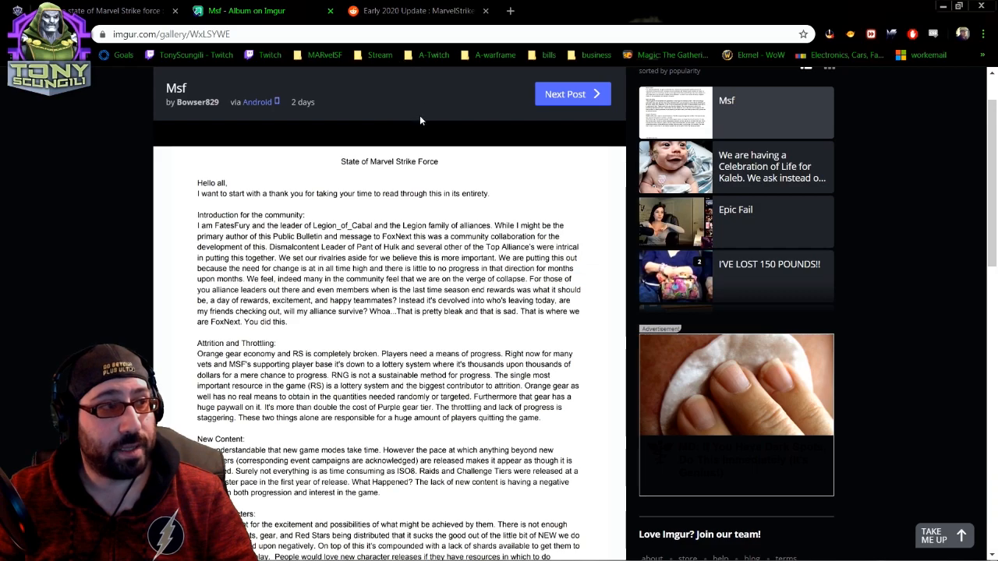
Switch from the Imgur album back to the Early 2020 Update Reddit post
left_click(413, 11)
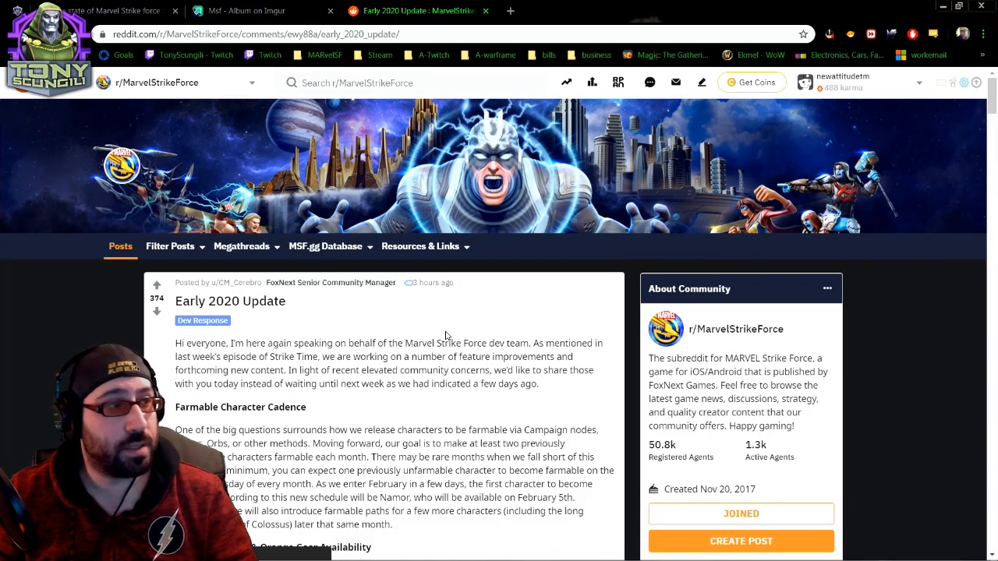
Read through Farmable Character Cadence and New Campaigns & Orange Gear down to Red Star improvements
scroll("down", 3)
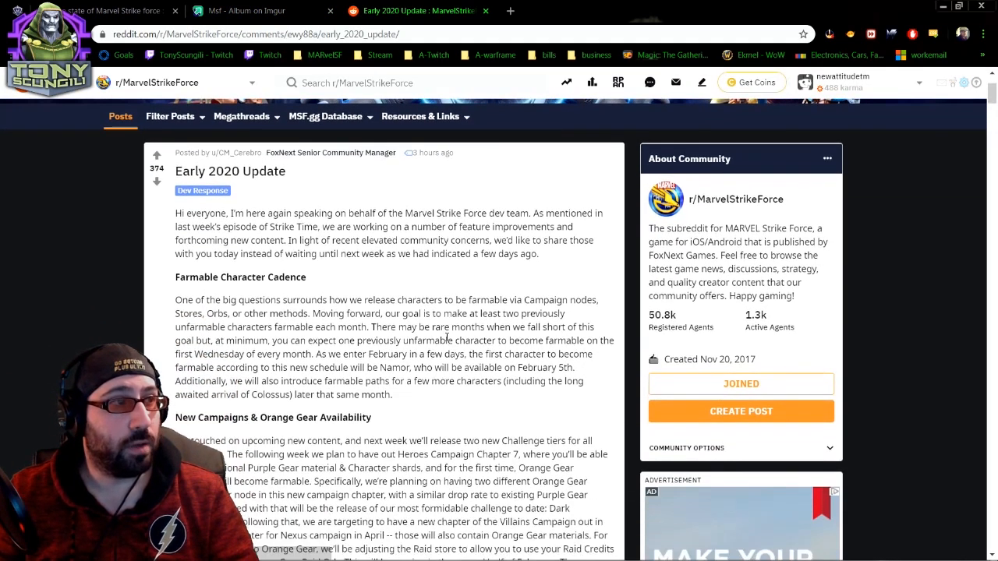
mouse_move(431, 433)
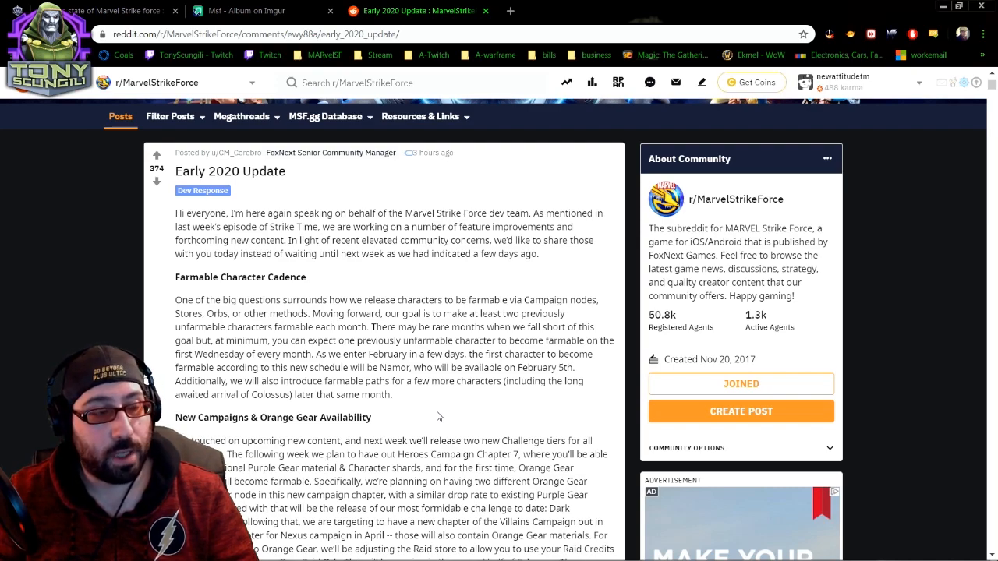
scroll("down", 3)
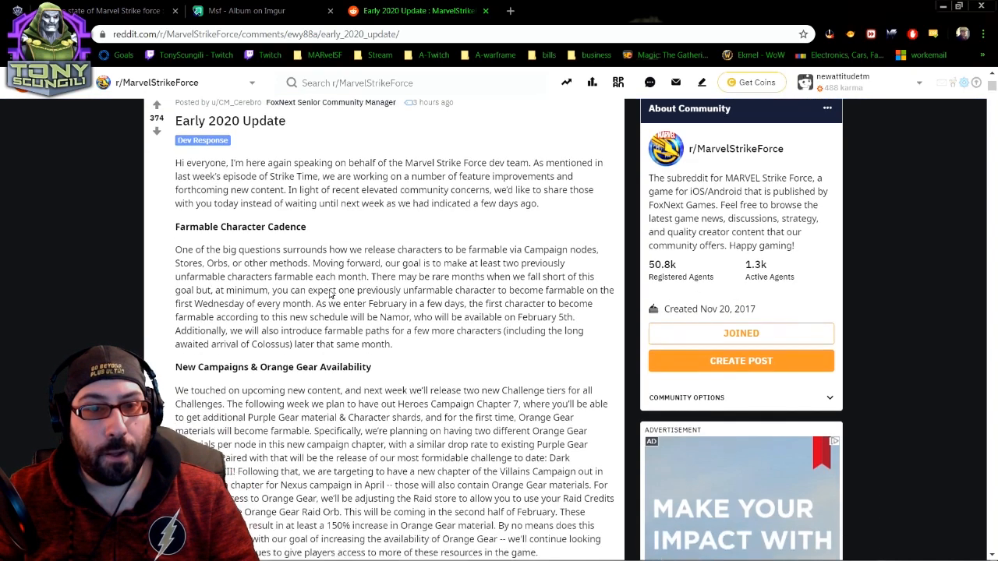
scroll("down", 3)
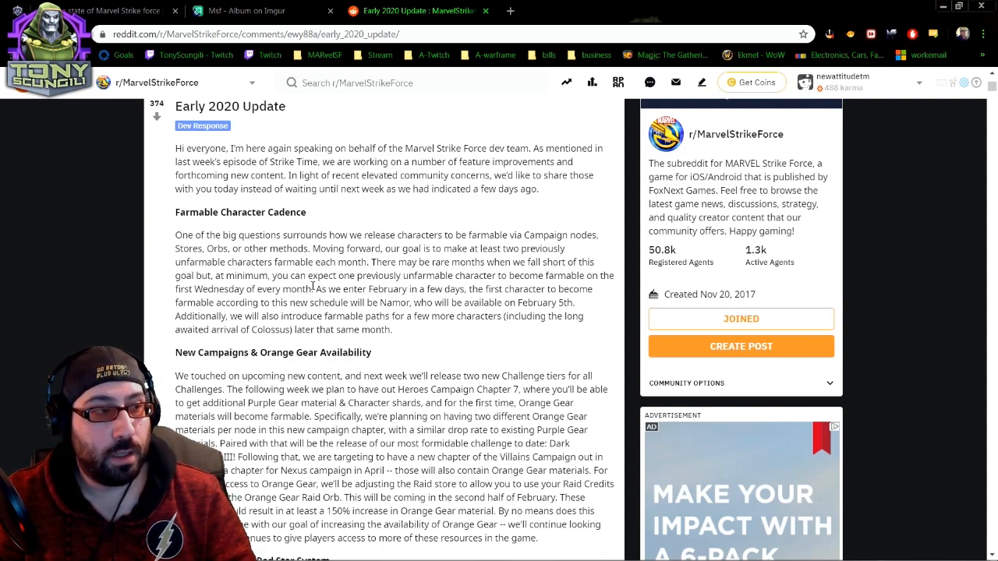
mouse_move(418, 201)
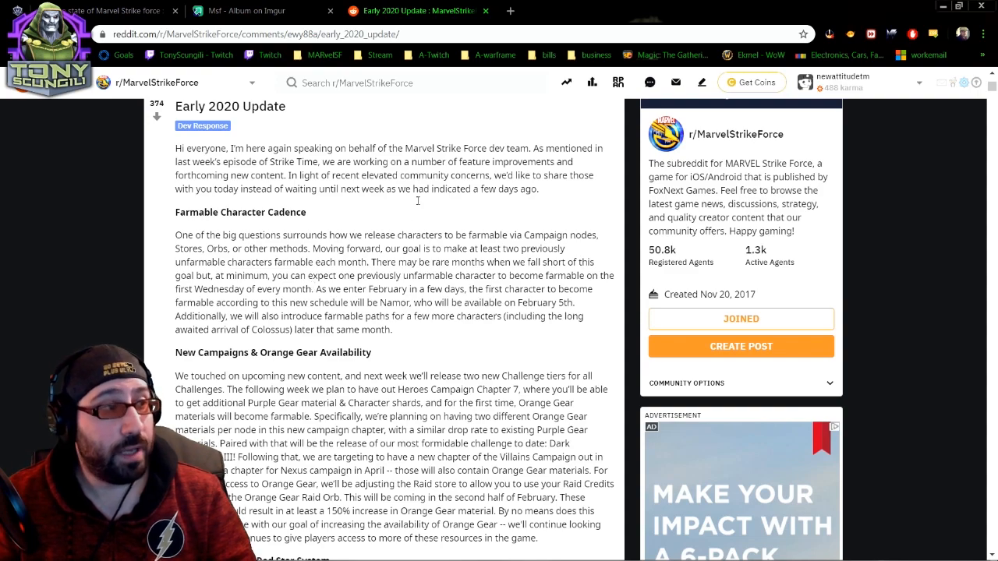
scroll("down", 3)
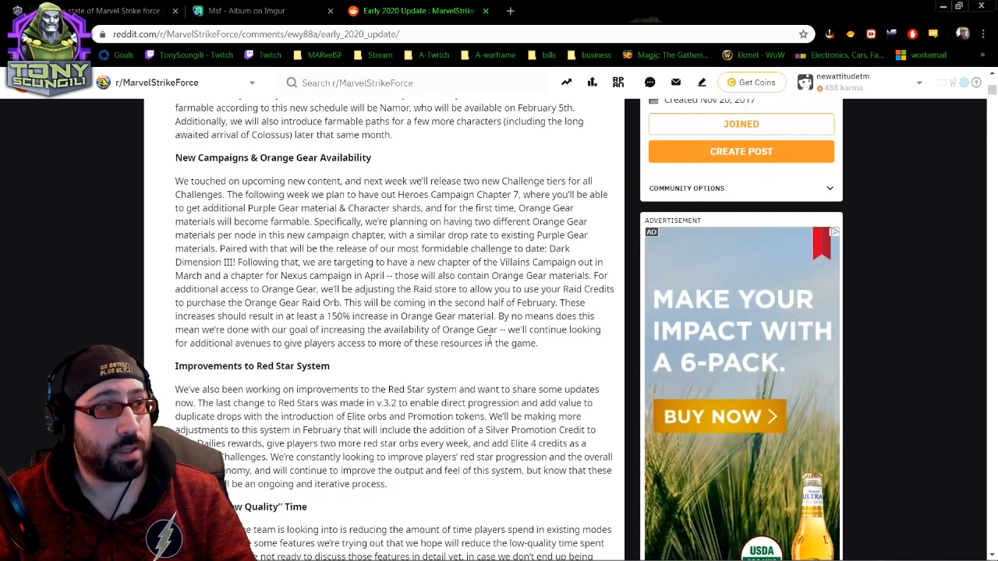